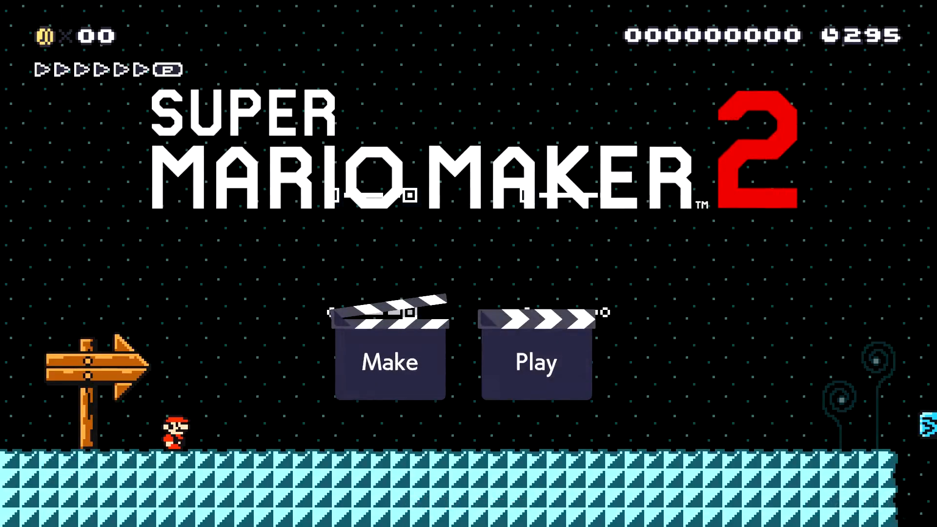
Enter Make mode and browse the Items and Gizmos categories of the parts wheel.
left_click(389, 361)
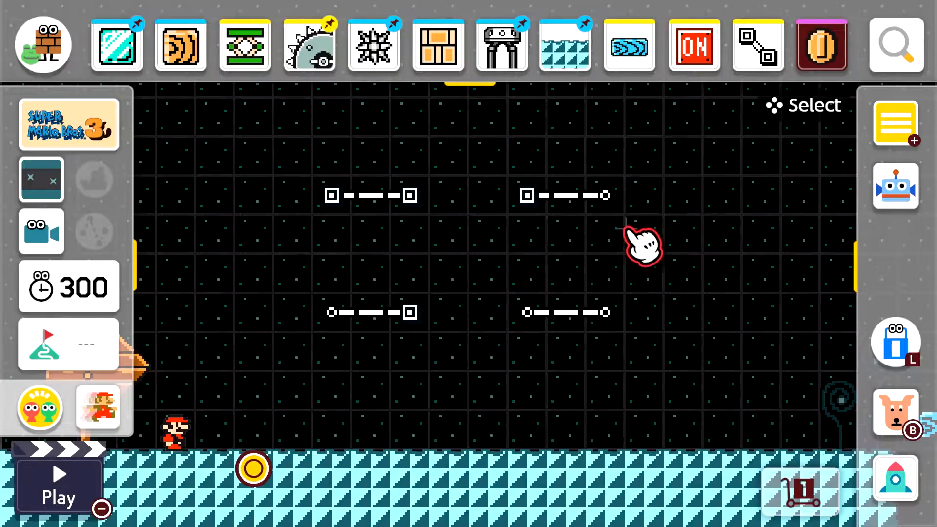
left_click(821, 45)
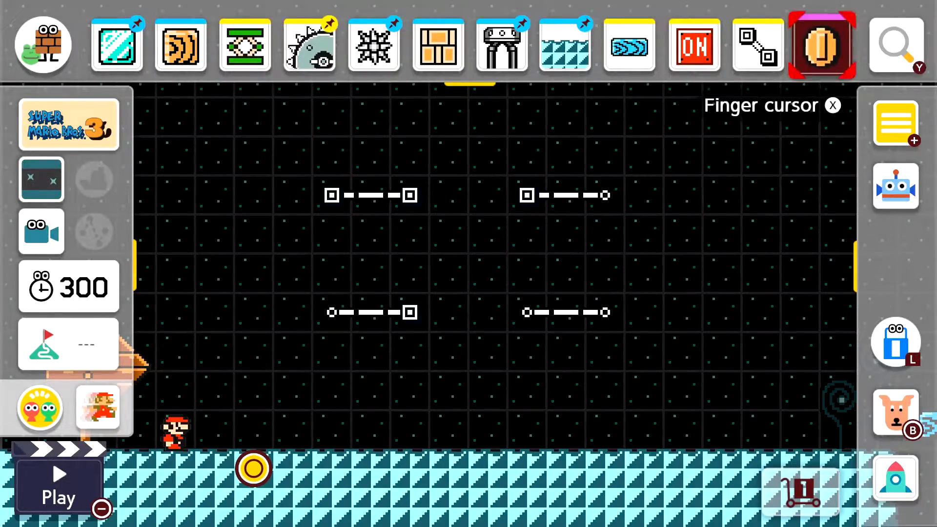
left_click(821, 45)
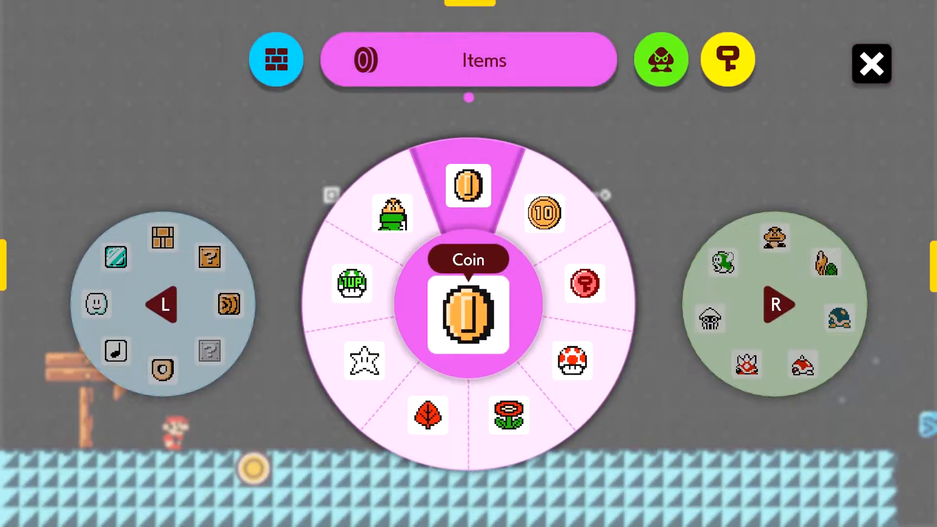
left_click(729, 60)
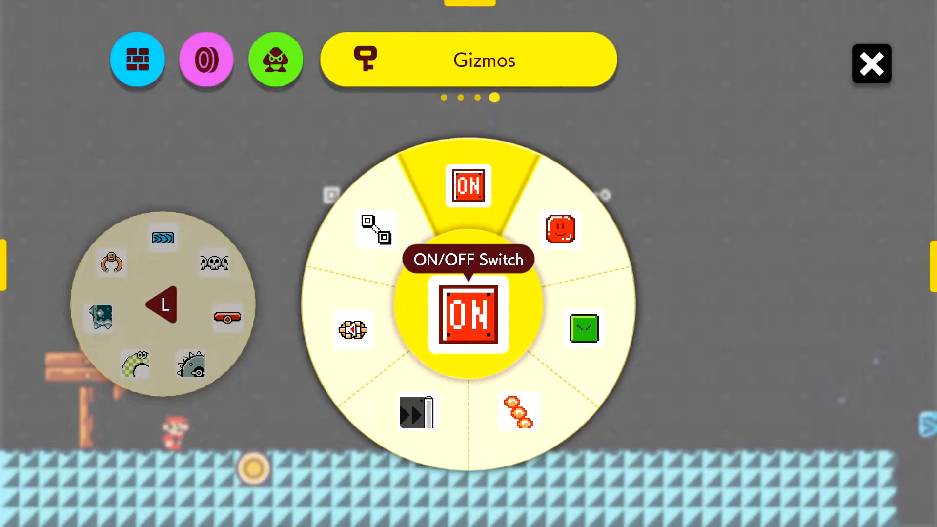
left_click(375, 229)
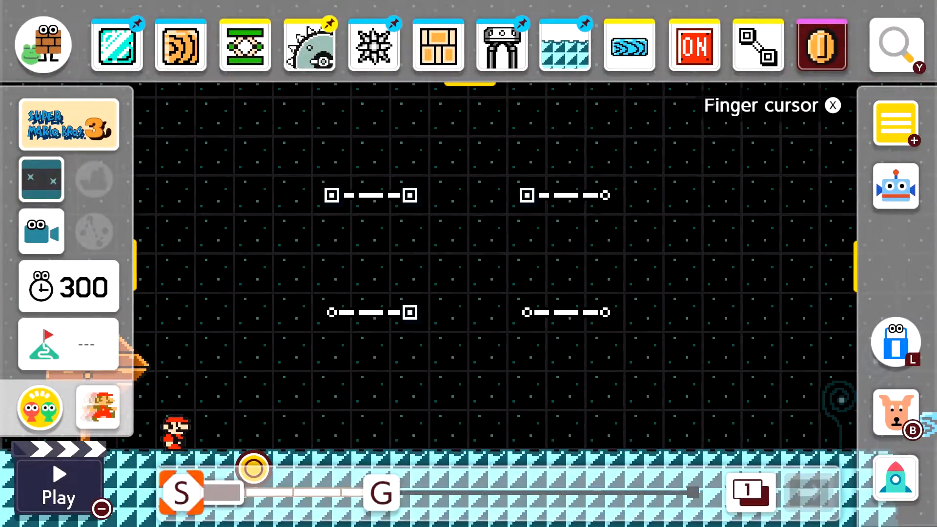
Review the Game Style panel twice, keeping Super Mario Bros. 3, and select a coin part.
left_click(68, 124)
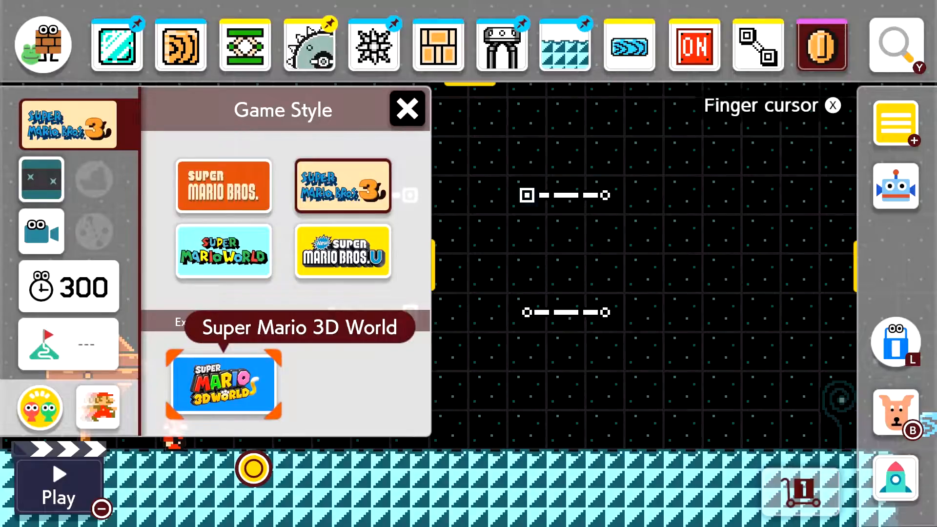
left_click(223, 186)
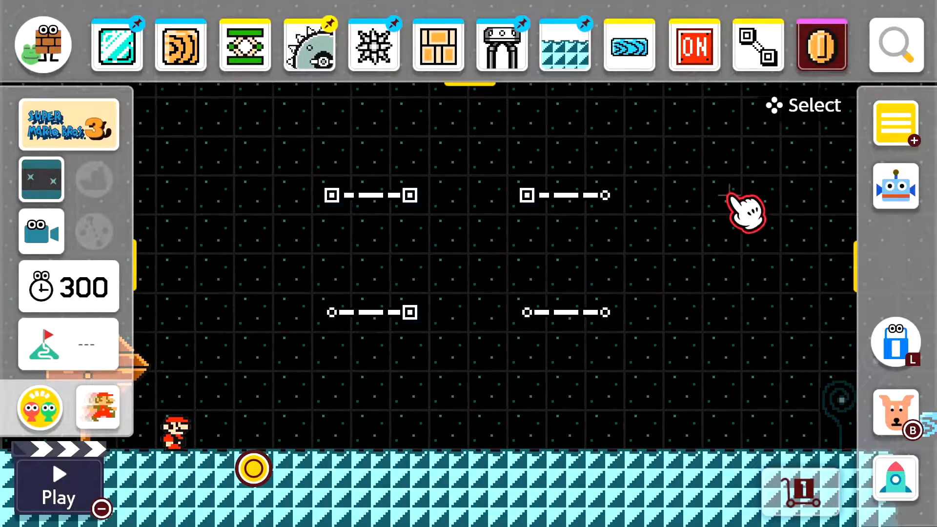
left_click(896, 45)
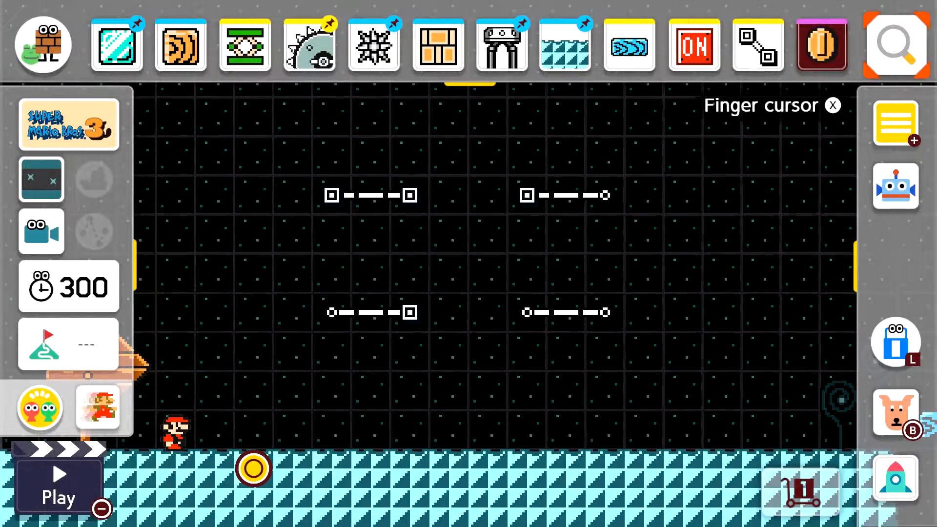
left_click(68, 124)
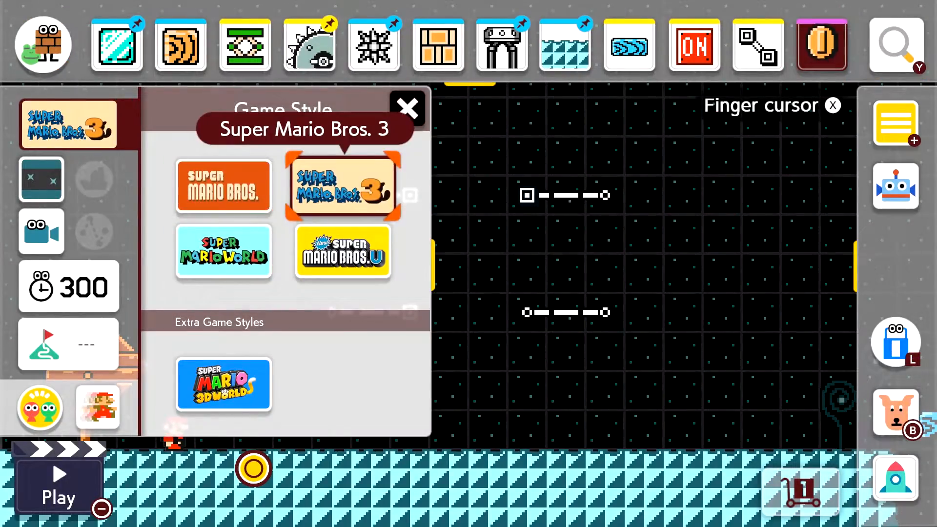
left_click(408, 108)
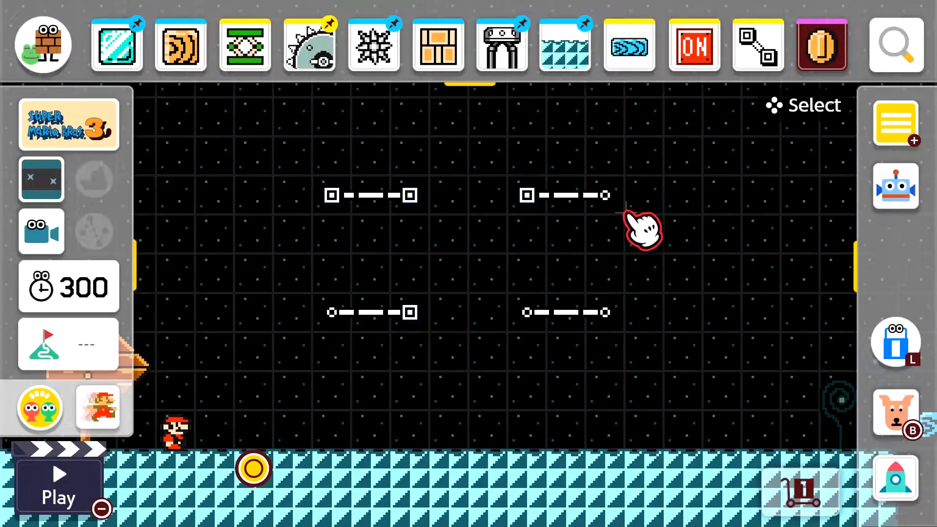
mouse_move(492, 281)
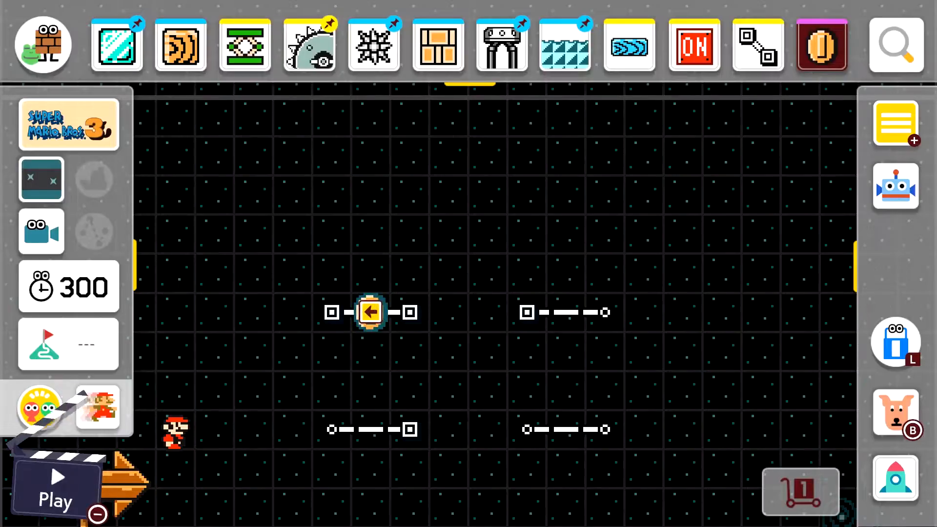
Test-play the left-heading item, then move it to the upper-right track.
left_click(54, 484)
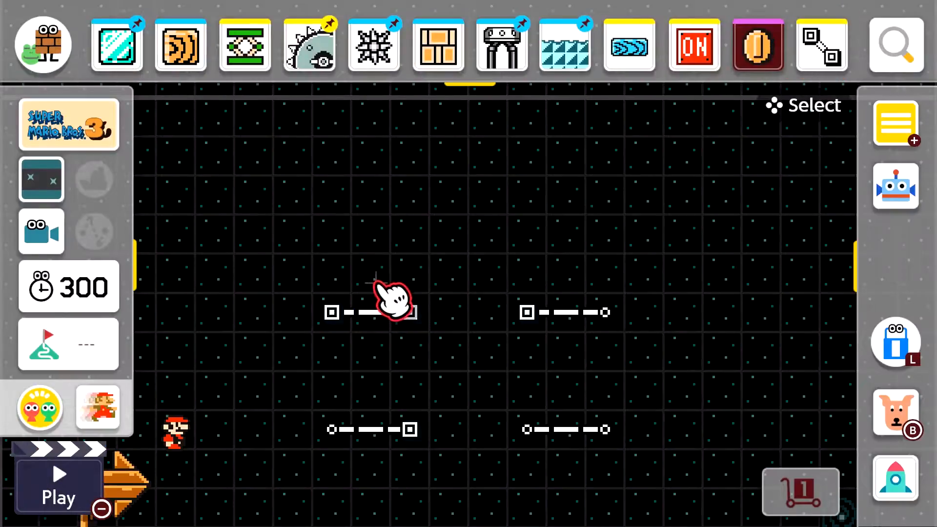
left_click(57, 481)
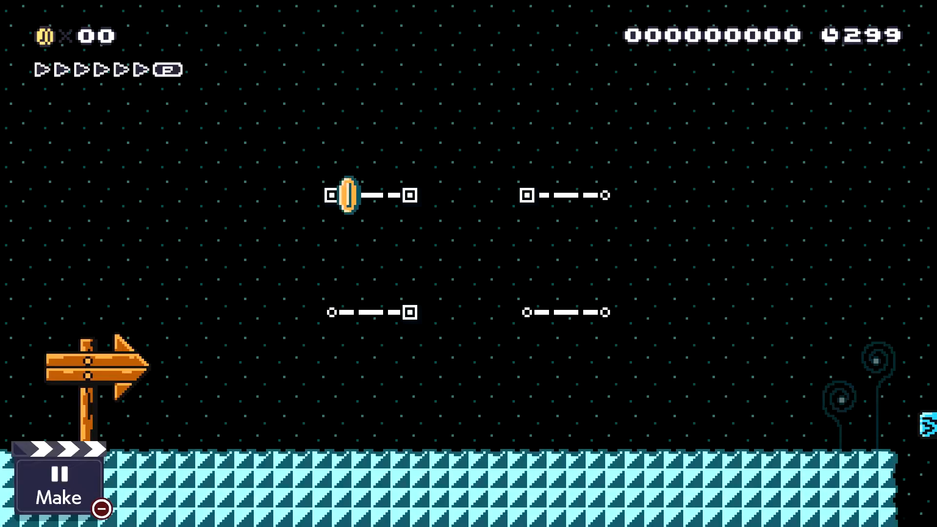
left_click(58, 479)
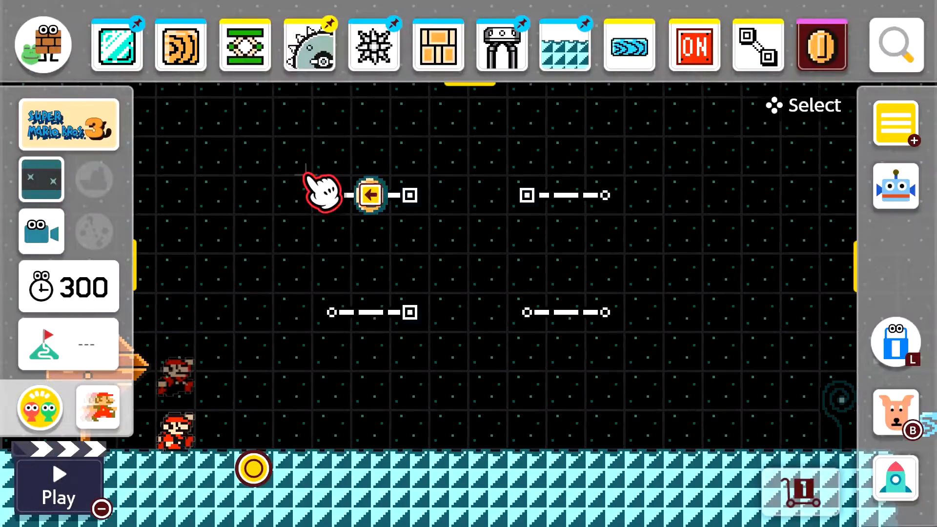
left_click(371, 195)
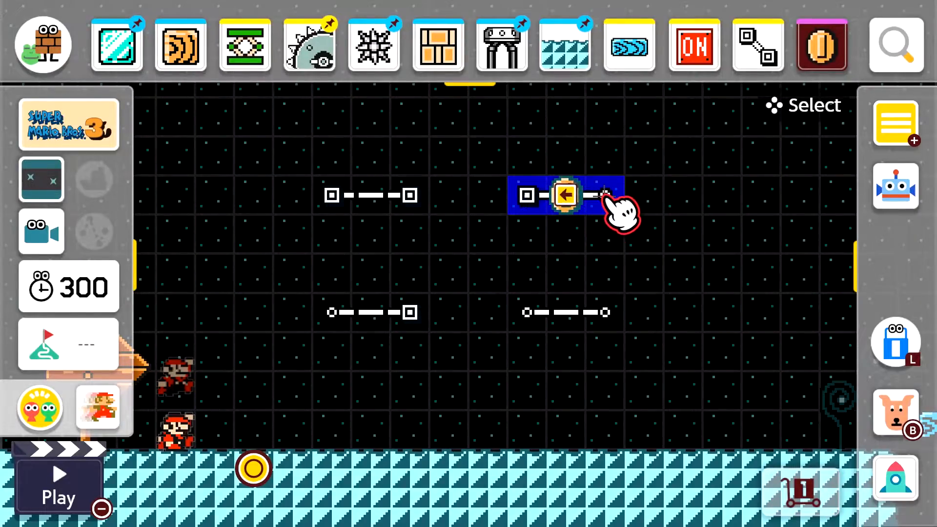
Move the riding item to the lower-right open-ended track and set it travelling right.
left_click(58, 481)
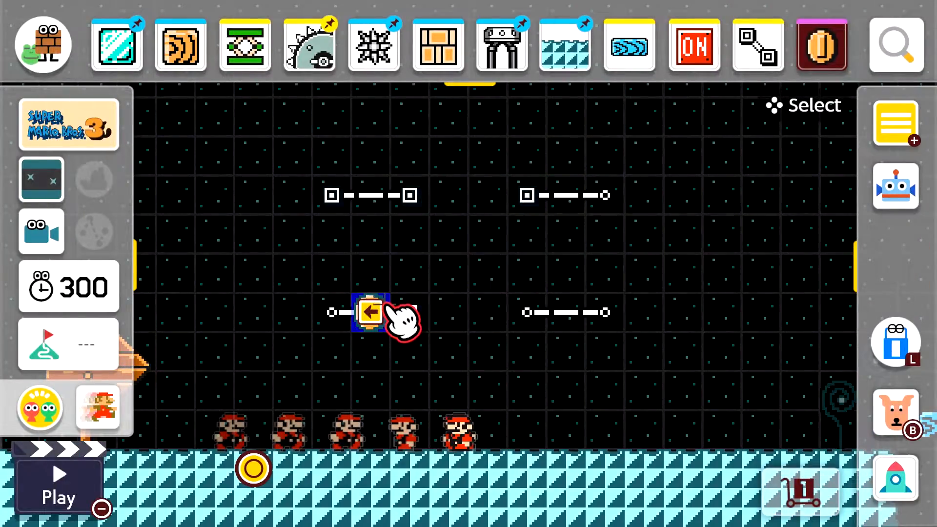
left_click(58, 478)
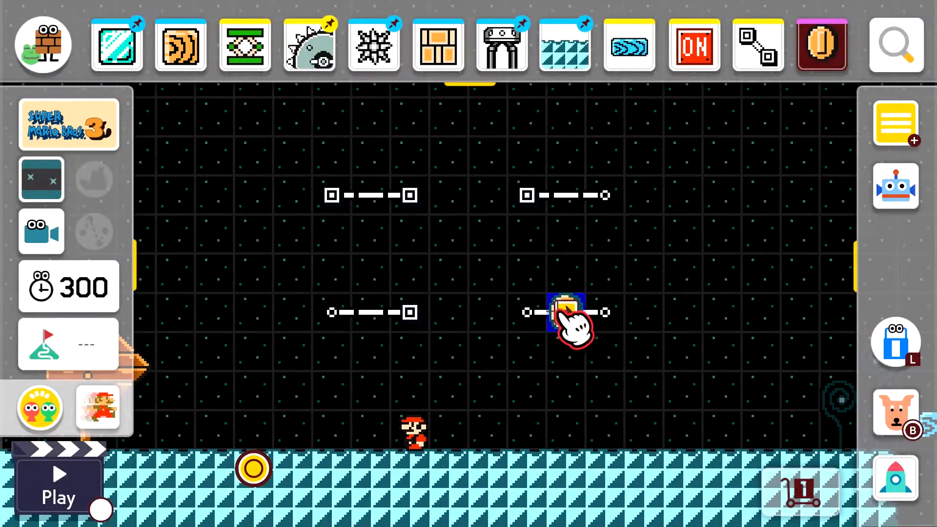
left_click(565, 311)
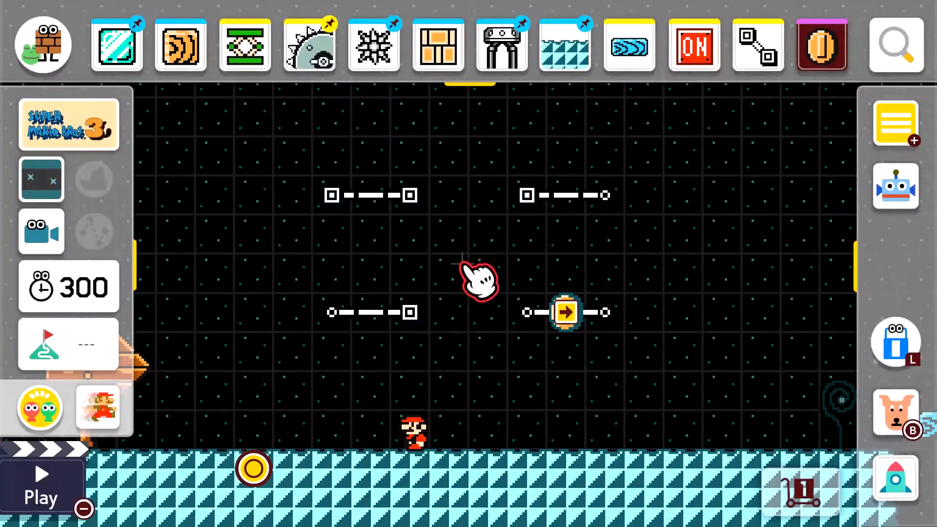
Test-play the item's ride on the open-ended track and resume editing.
left_click(41, 484)
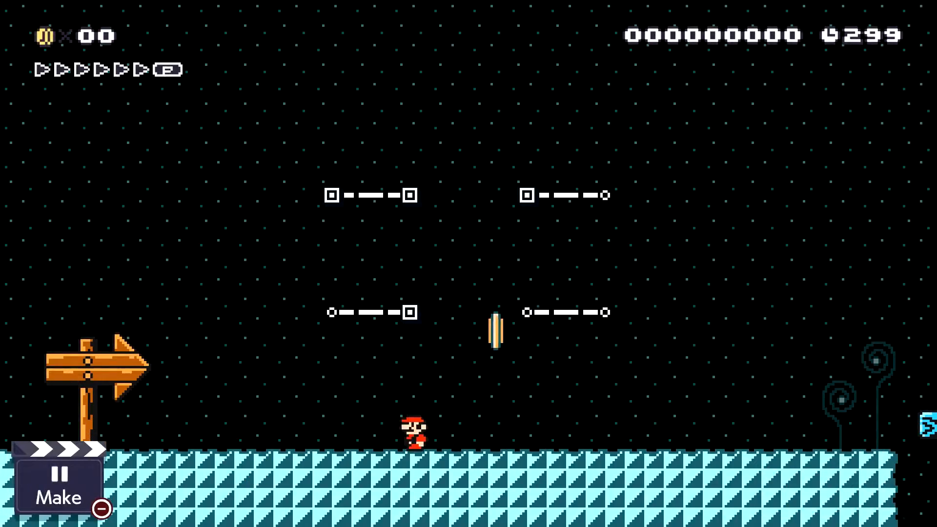
left_click(57, 481)
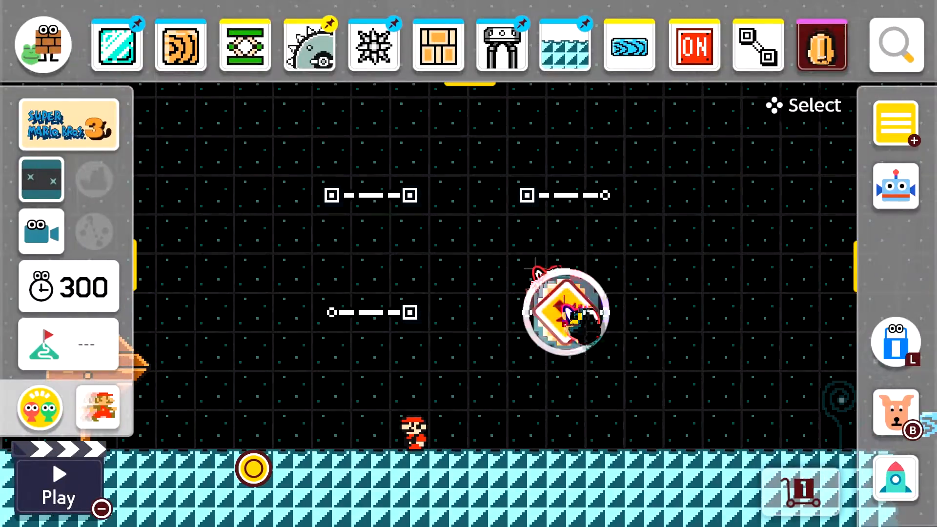
left_click(57, 484)
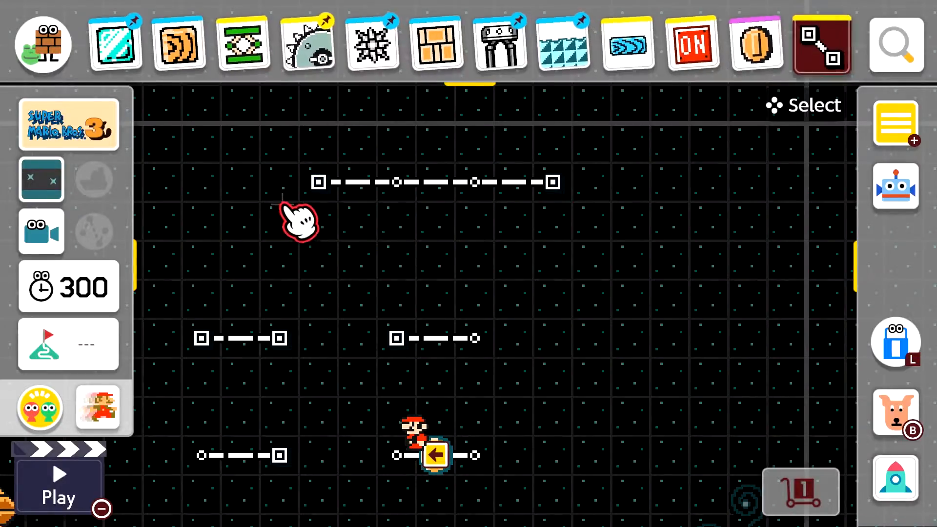
Place a lift on the long top track and draw the diagonal, upward-curving track from the blue lift.
left_click(436, 183)
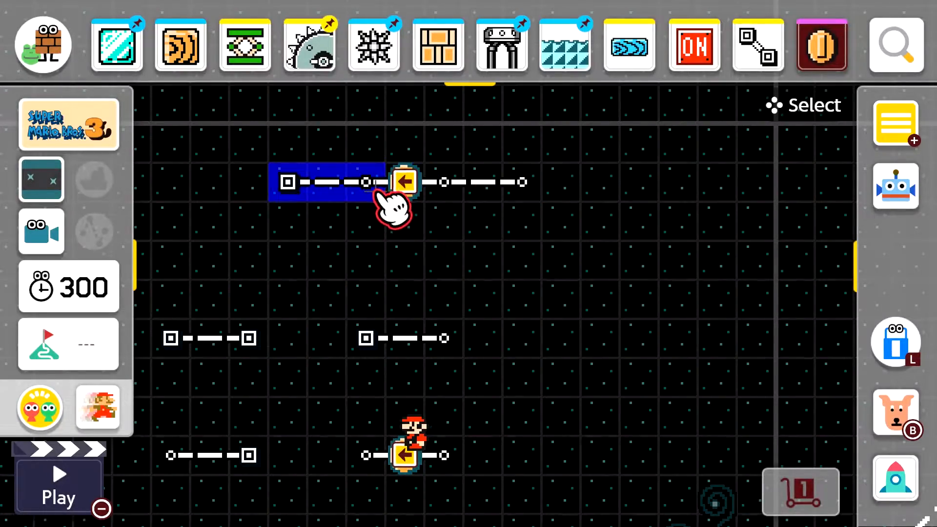
left_click(58, 484)
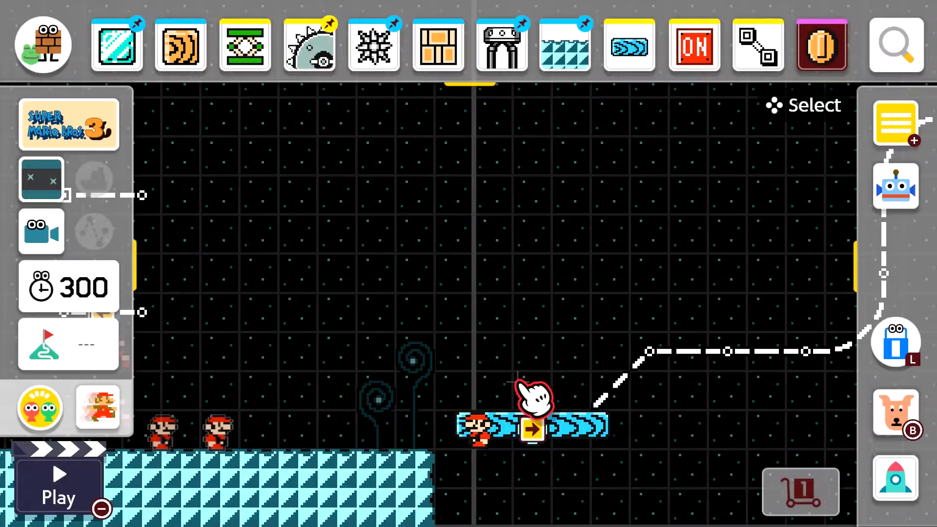
Run a playtest of the platform's diagonal and curved ride, then resume editing.
left_click(58, 478)
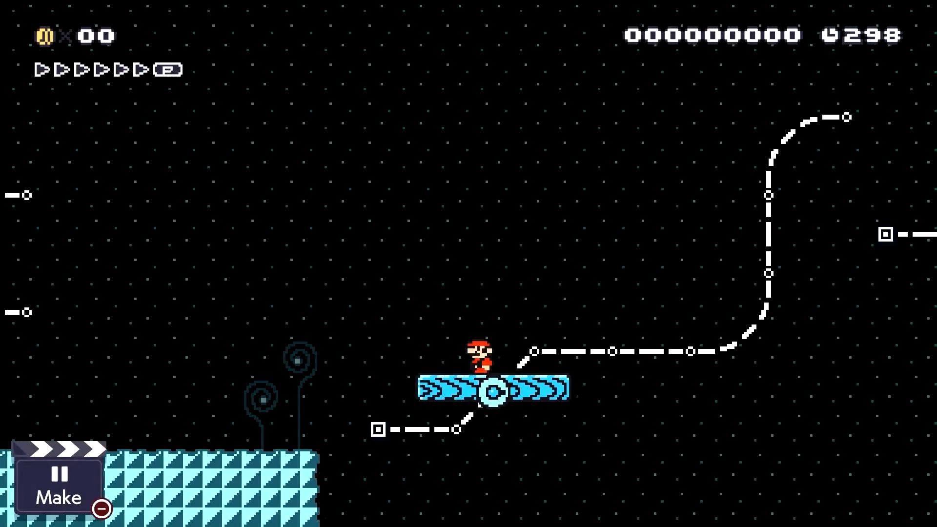
left_click(57, 476)
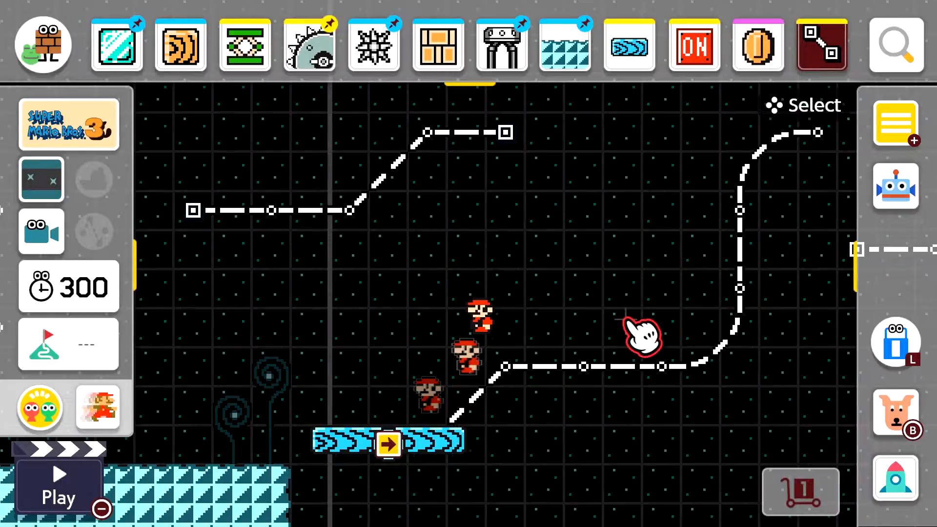
mouse_move(760, 364)
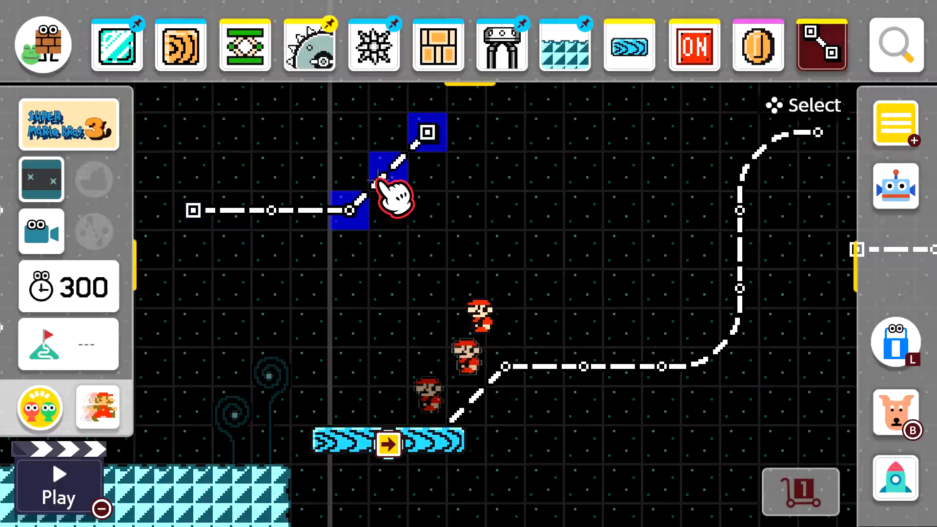
Change the diagonal track section to the curved shape and start a playtest of the junction.
left_click(386, 186)
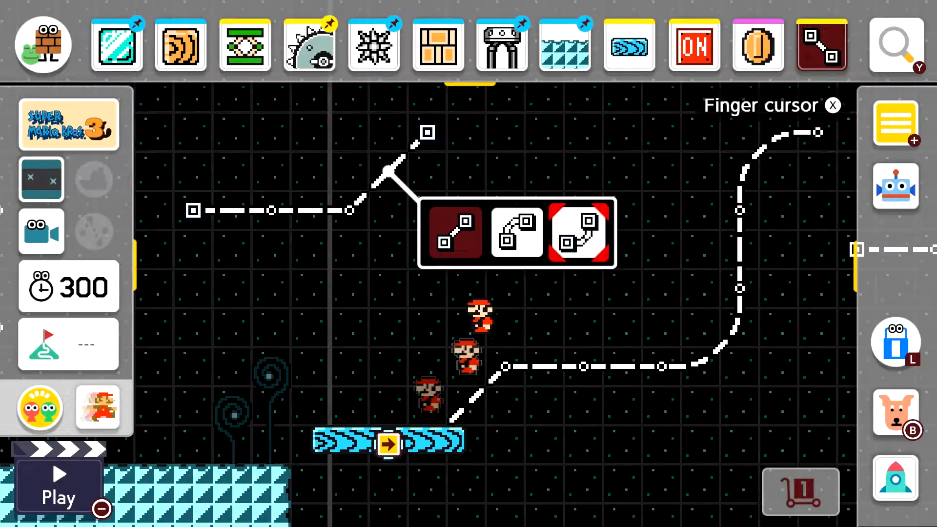
left_click(515, 232)
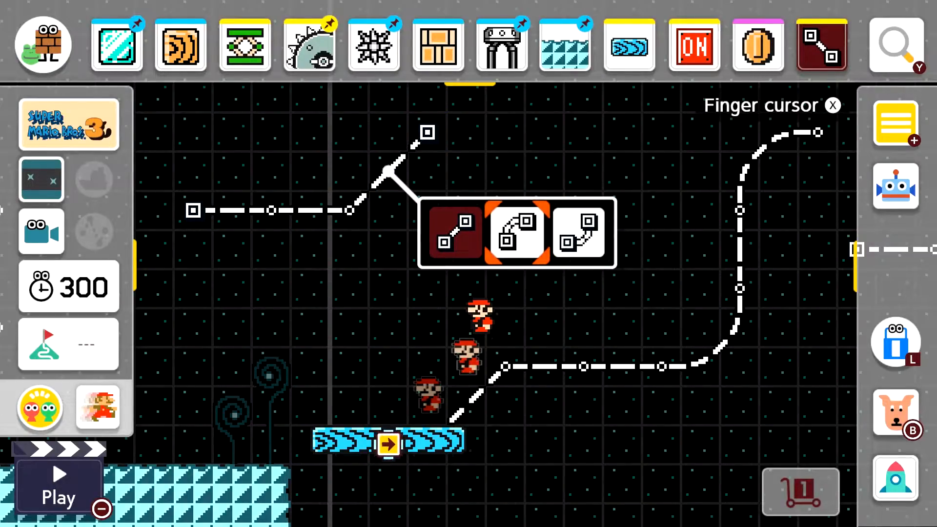
left_click(515, 233)
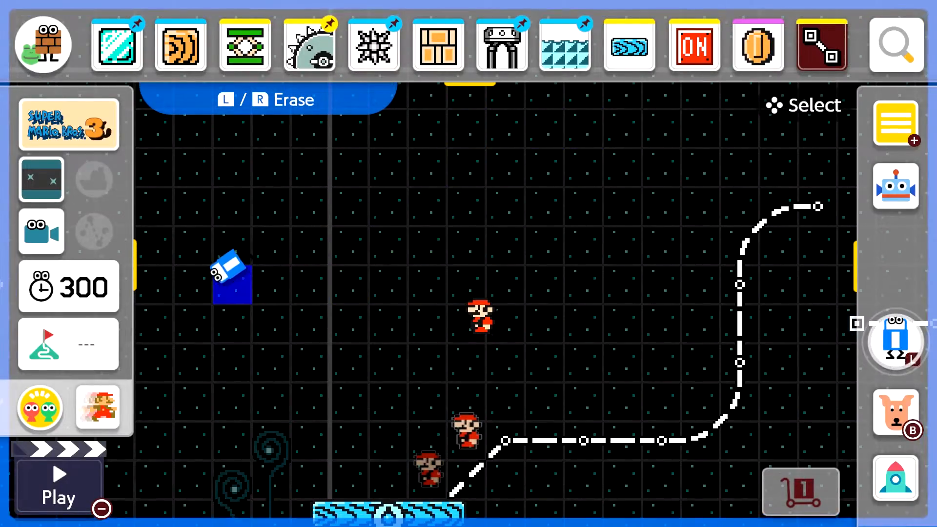
left_click(57, 481)
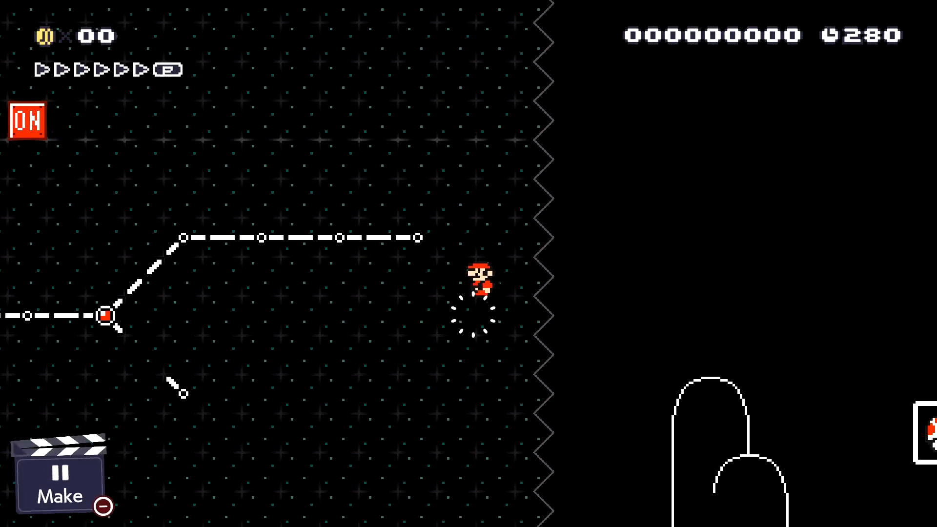
Turn the track's right end into an ON/OFF switch junction with a switch block above it.
left_click(57, 476)
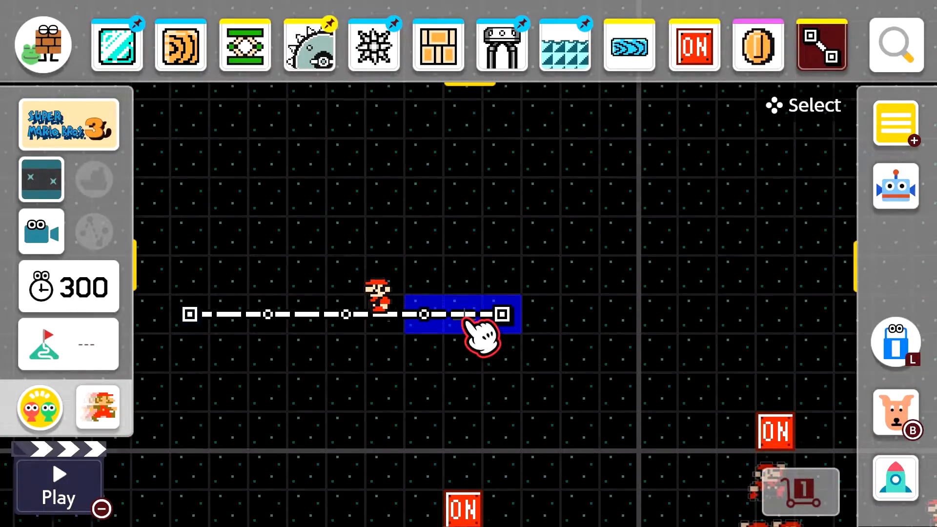
left_click(462, 313)
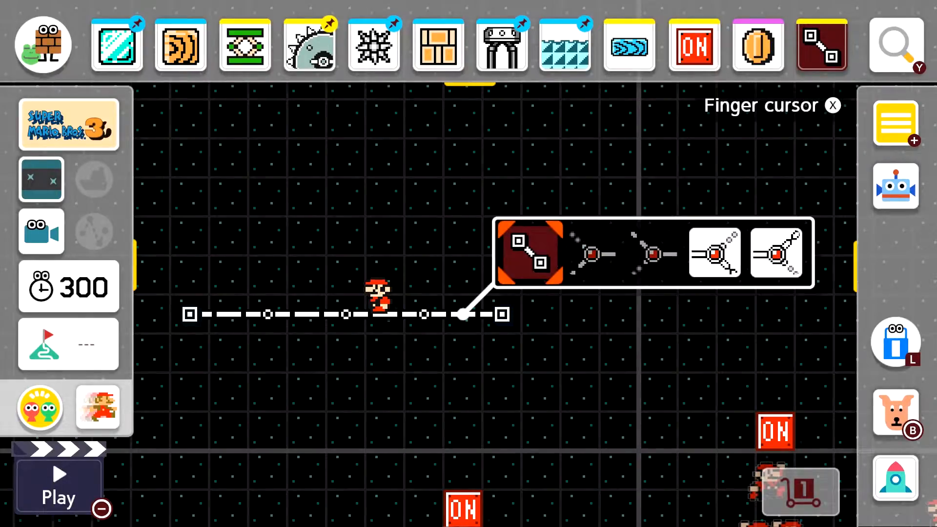
left_click(715, 252)
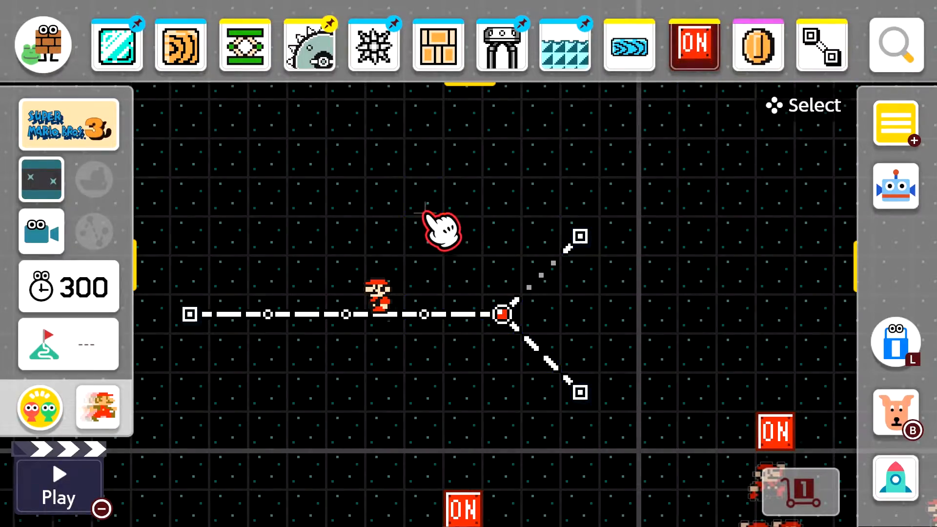
left_click(424, 313)
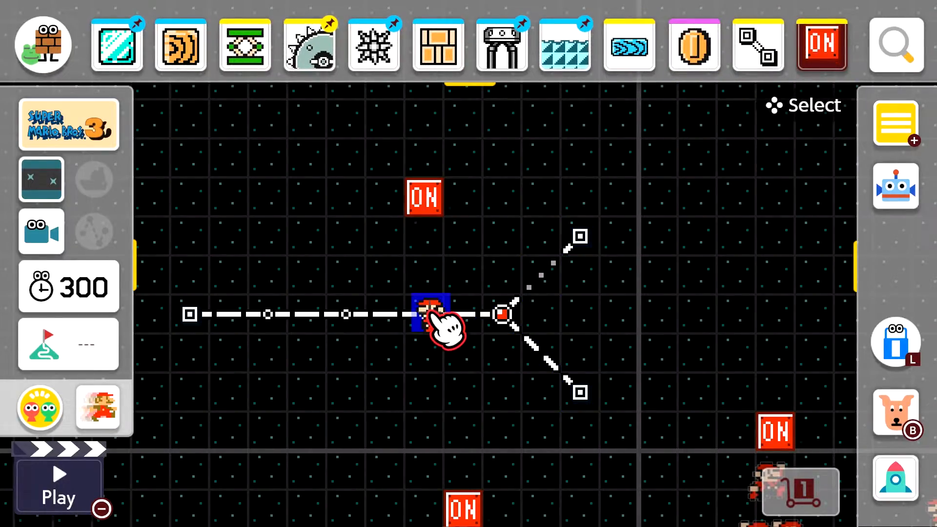
Playtest the switch junction, then erase the straight track.
left_click(57, 484)
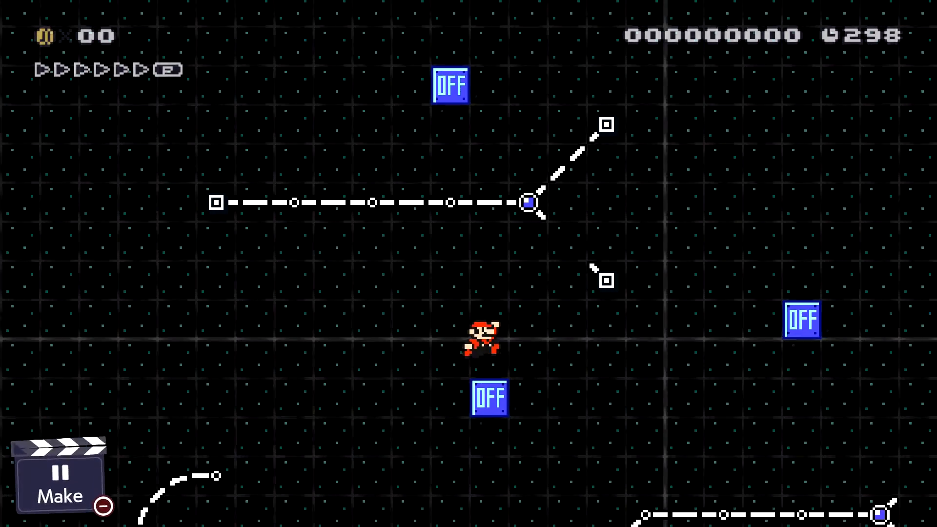
left_click(59, 474)
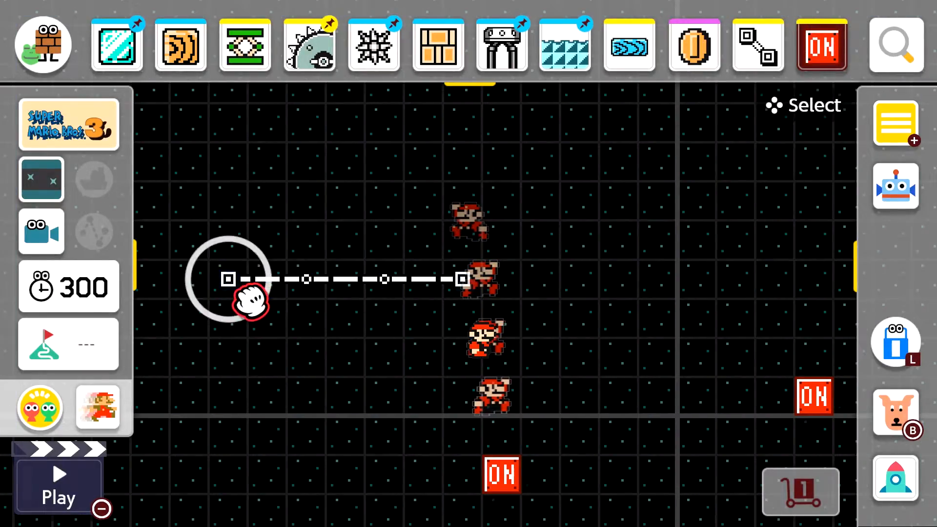
left_click(228, 278)
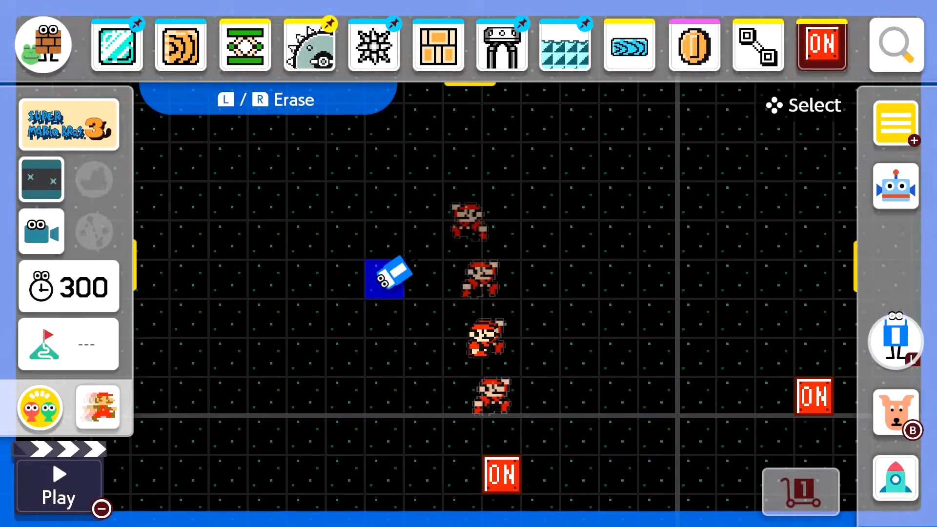
Place dotted-line blocks between the block rows and lengthen the short track rightward.
left_click(693, 46)
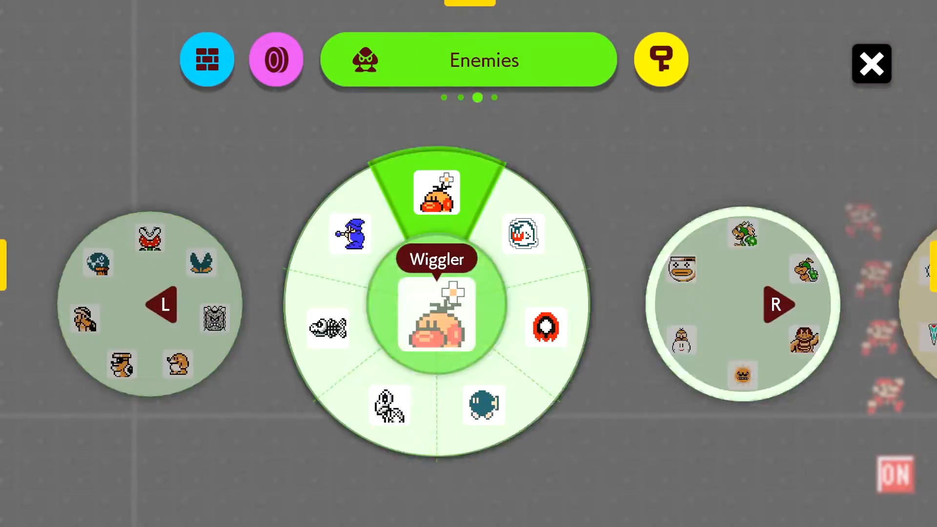
left_click(207, 59)
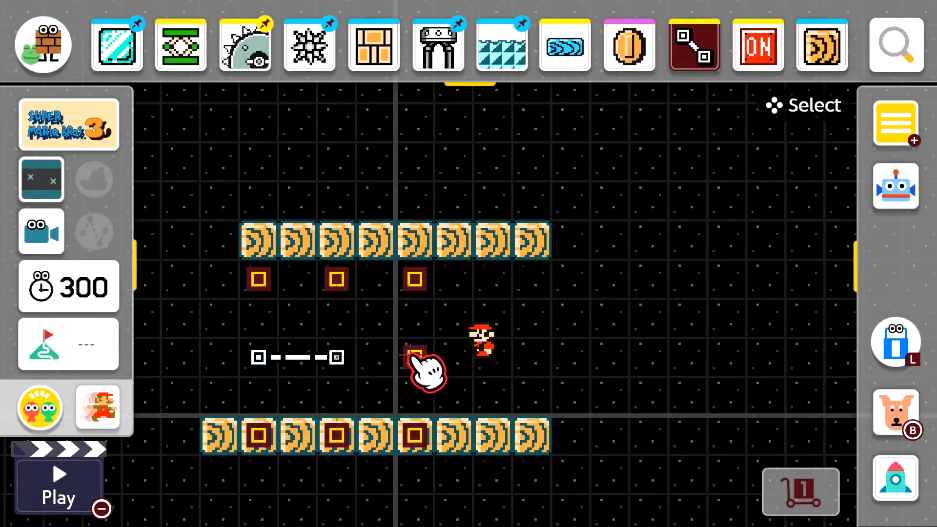
left_click(414, 357)
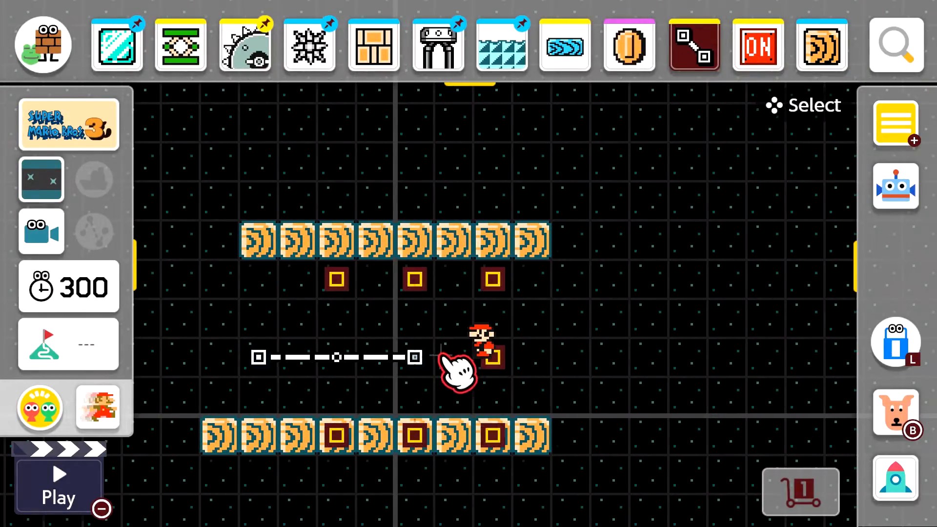
left_click(491, 358)
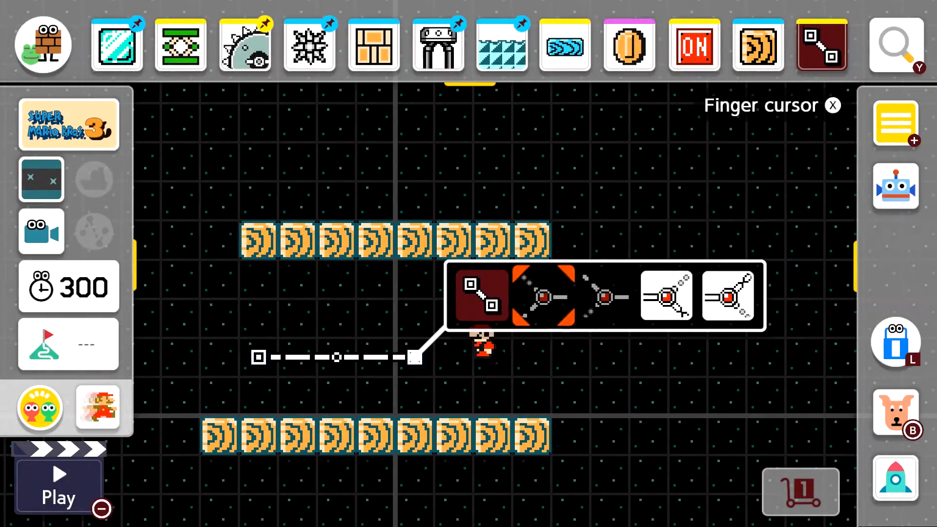